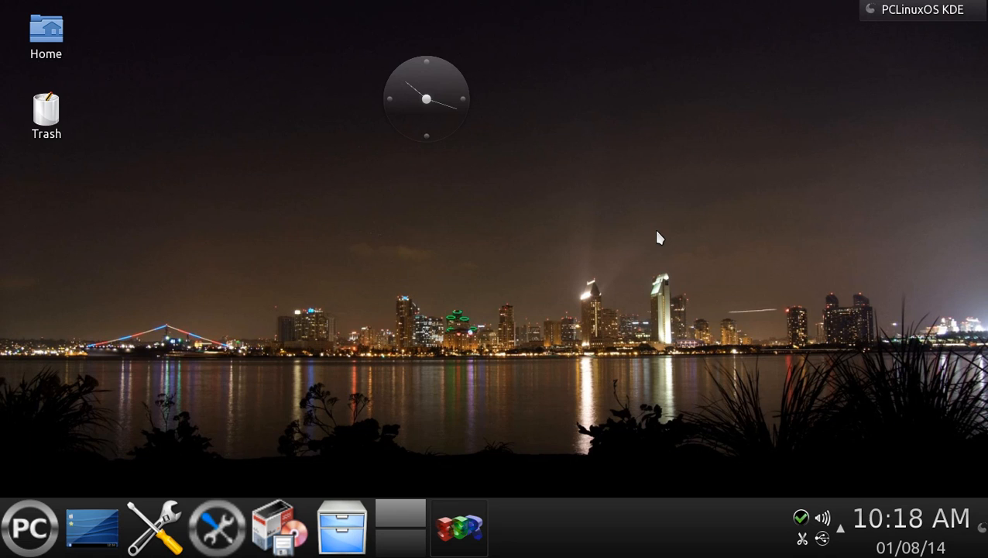
Review the desktop folder and wallpaper settings and close them without changes.
right_click(658, 237)
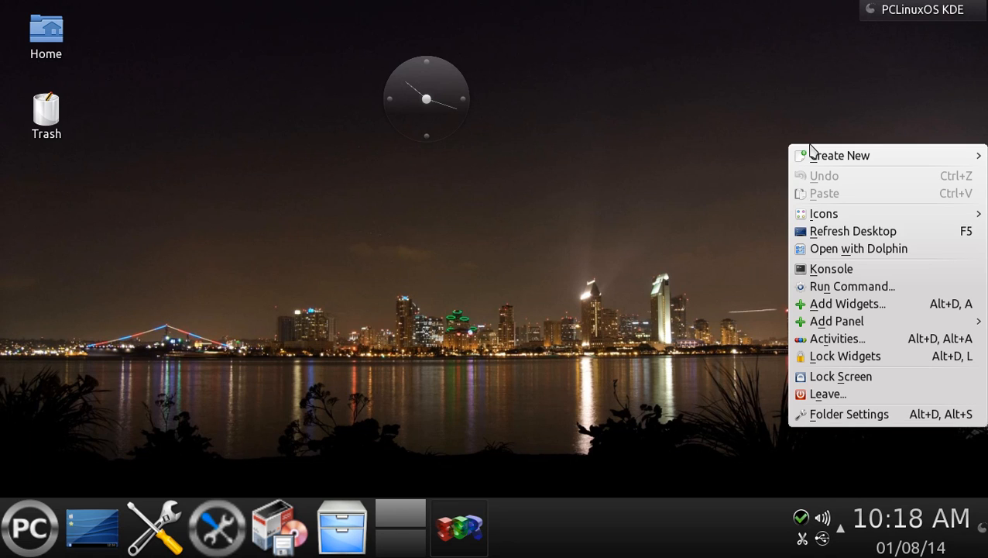
mouse_move(848, 413)
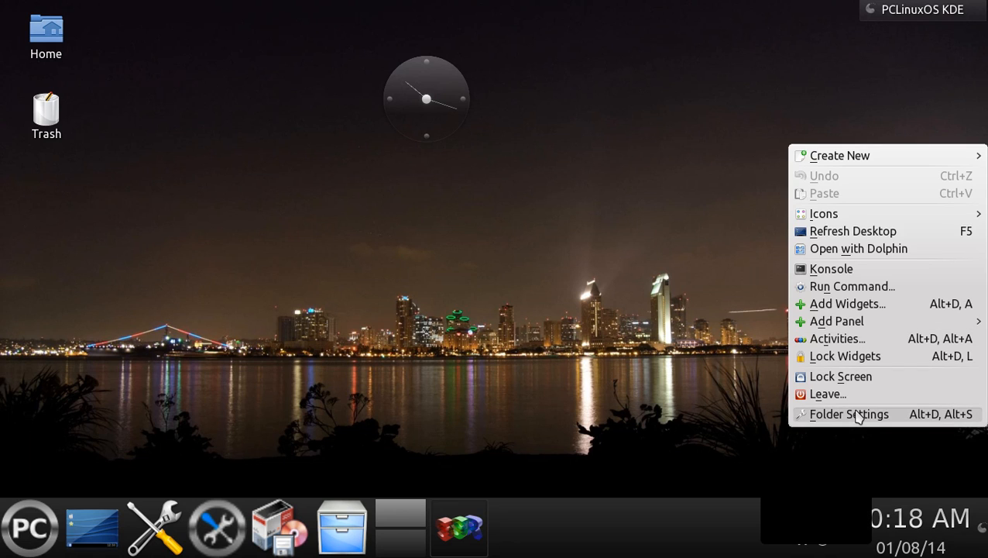
click(849, 414)
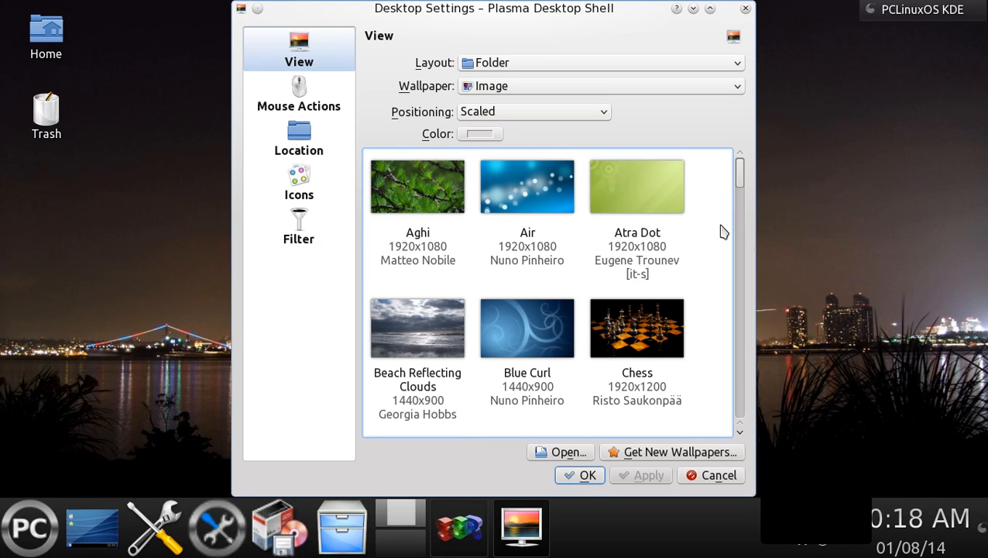
scroll(down, 3)
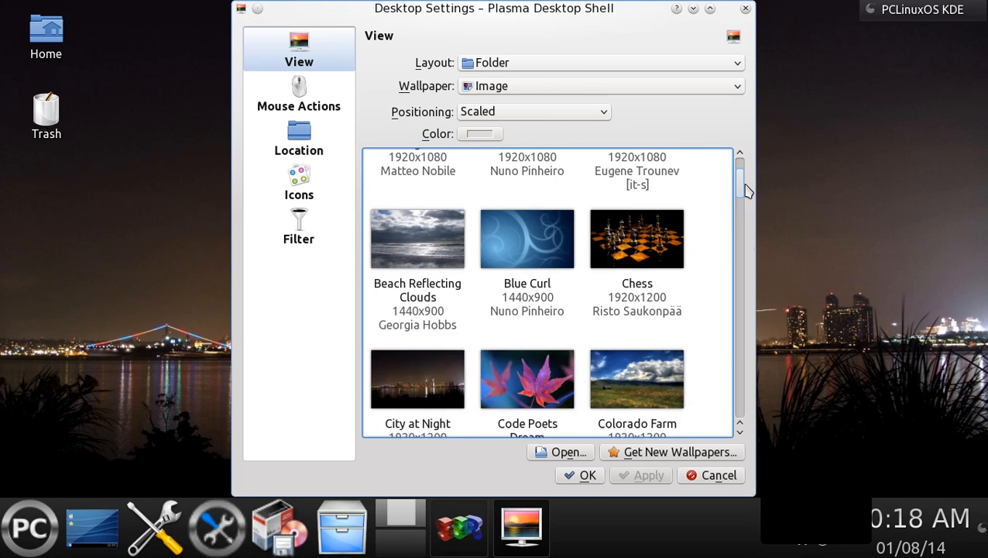
scroll(up, 3)
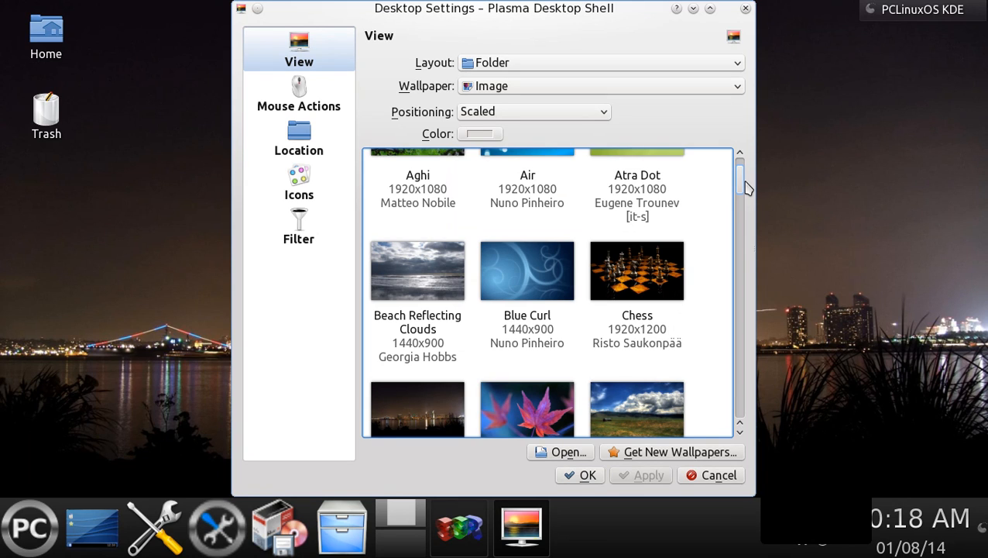
mouse_move(750, 39)
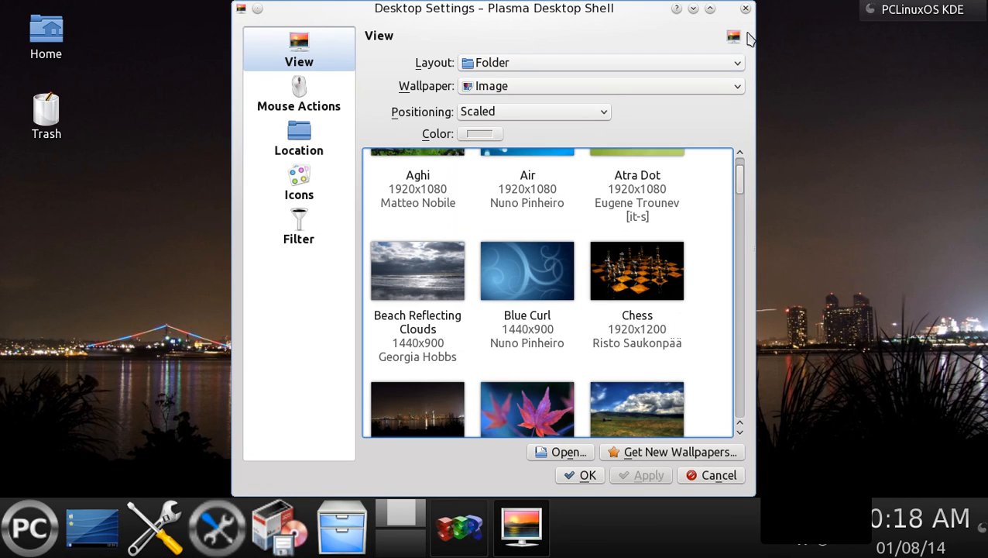
mouse_move(746, 9)
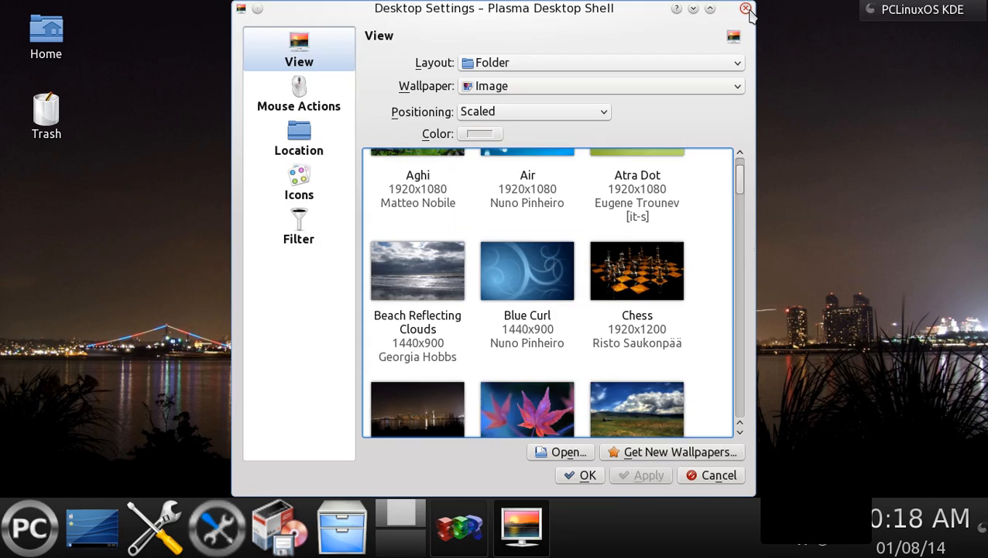
click(745, 9)
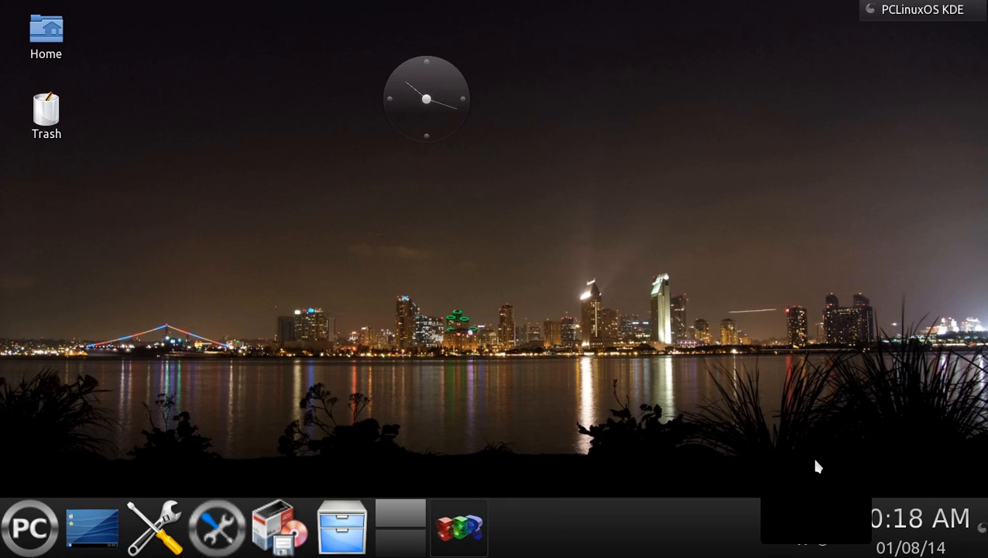
mouse_move(553, 307)
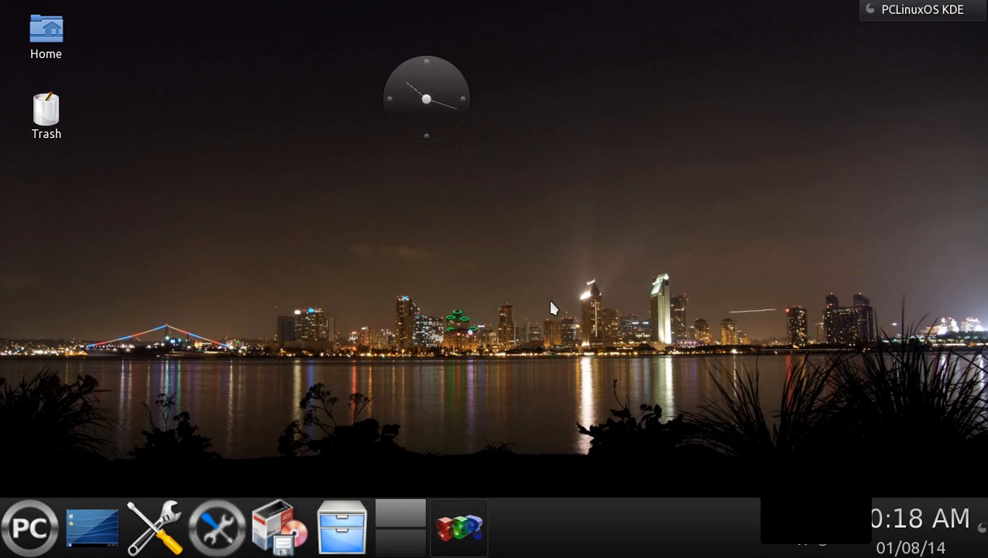
mouse_move(242, 529)
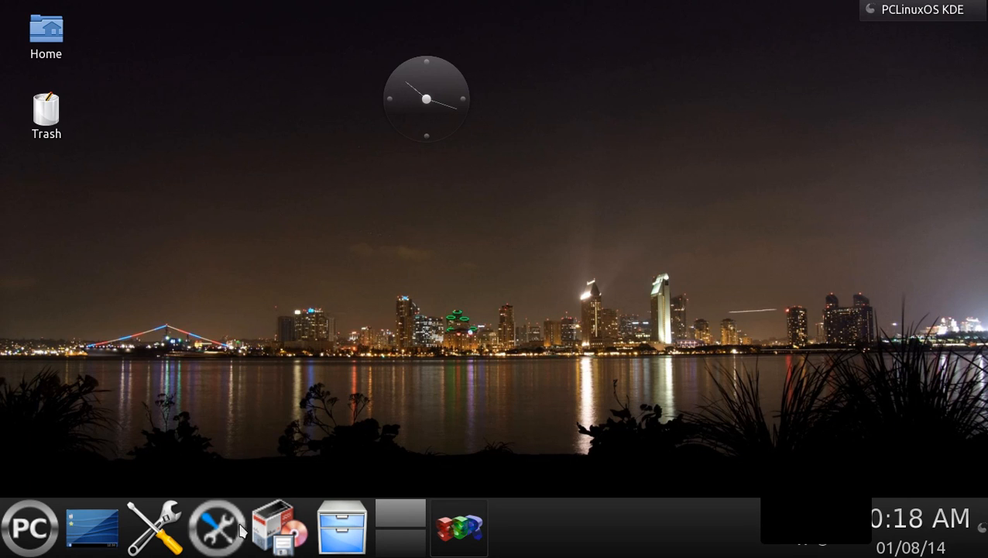
mouse_move(681, 527)
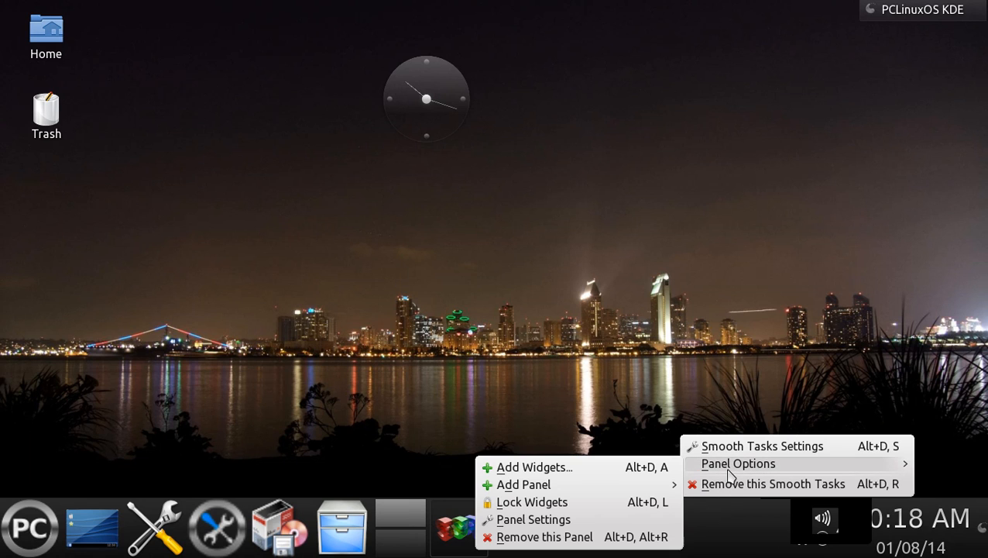
mouse_move(626, 519)
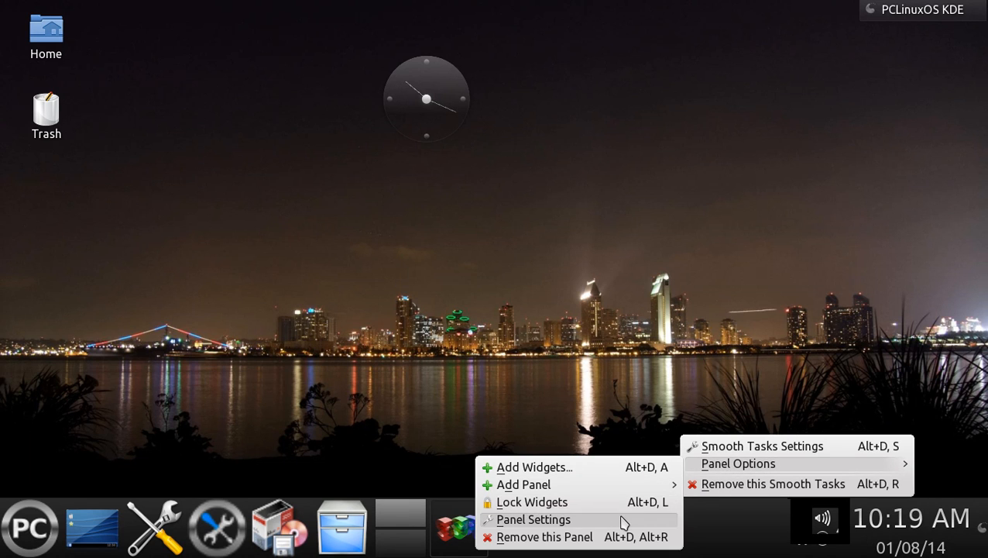
Shrink the bottom panel to a slimmer height through its panel settings.
click(532, 519)
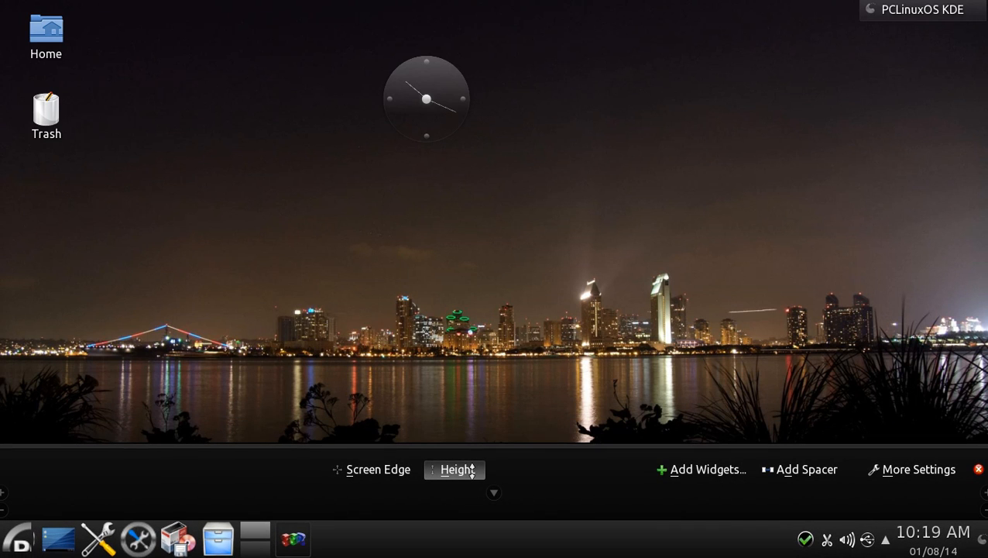
mouse_move(980, 461)
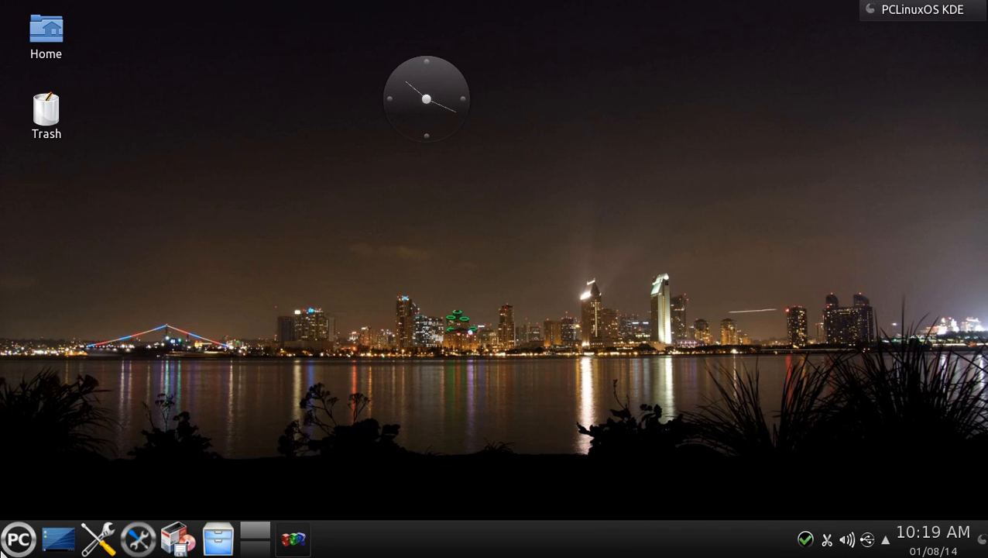
right_click(19, 539)
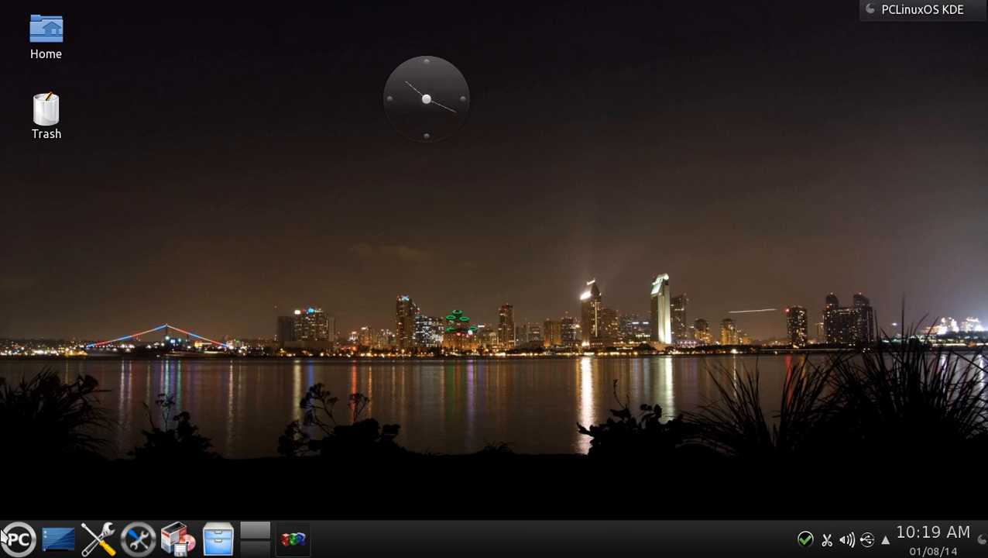
click(19, 539)
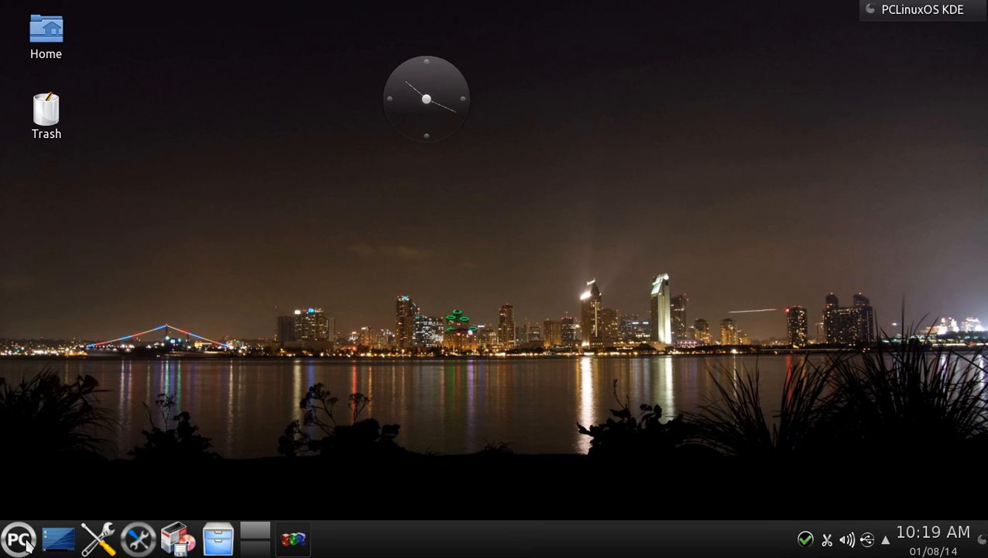
Browse the Kickoff launcher's Applications and Recently Used tabs and search for 'music'.
right_click(19, 539)
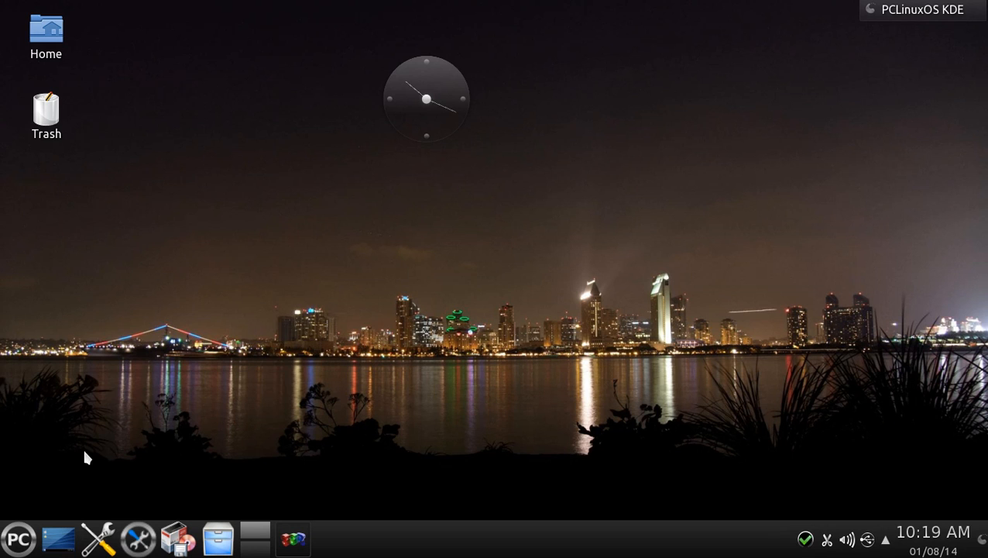
click(18, 538)
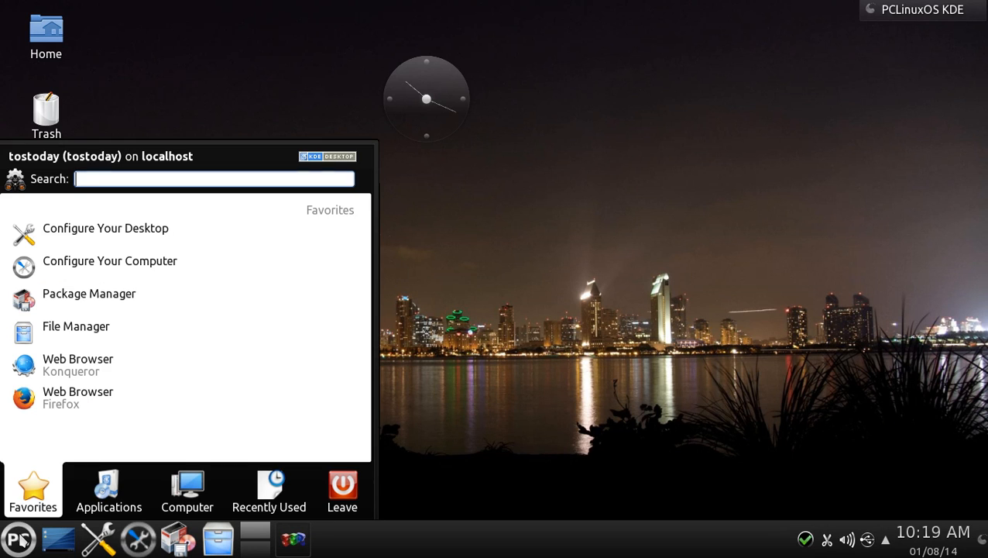
click(108, 492)
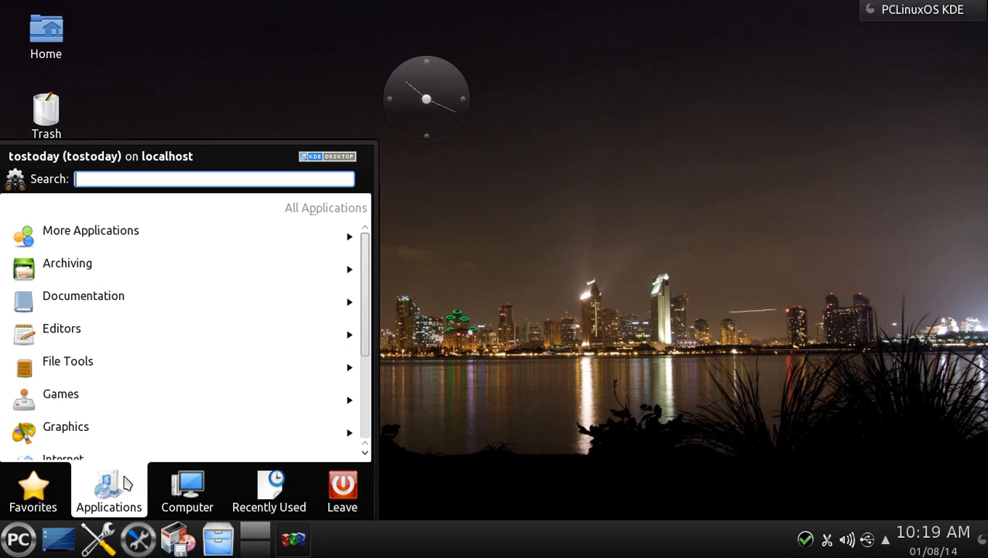
click(269, 489)
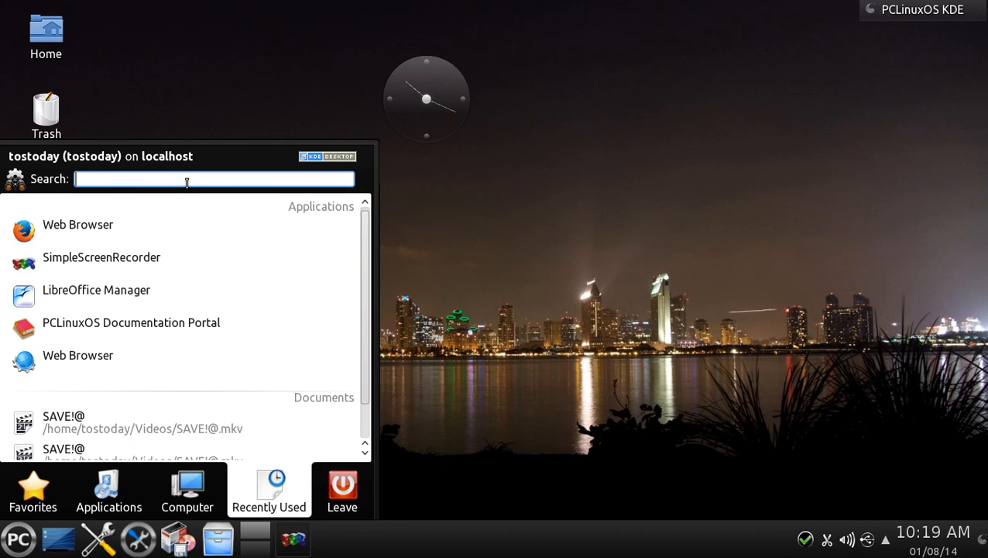
text(music)
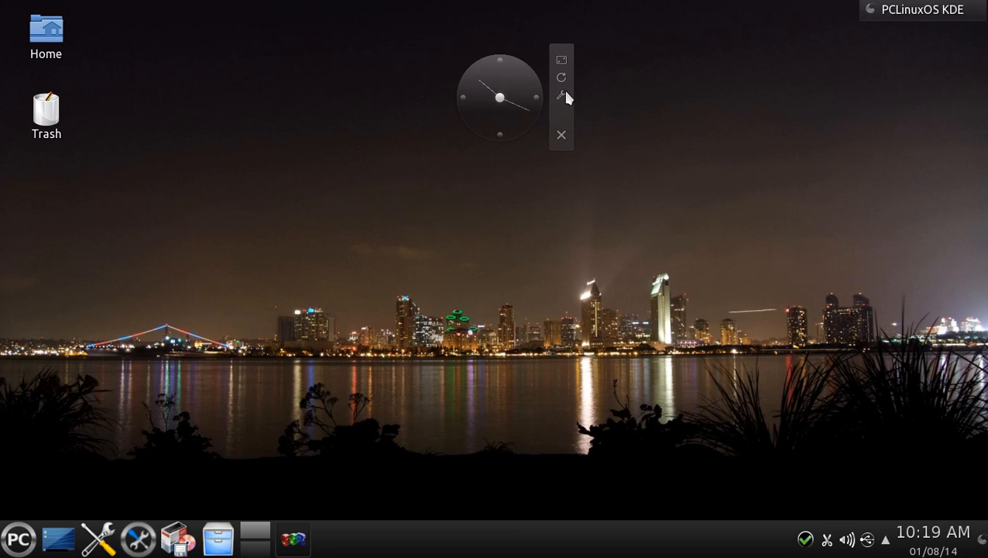
mouse_move(566, 143)
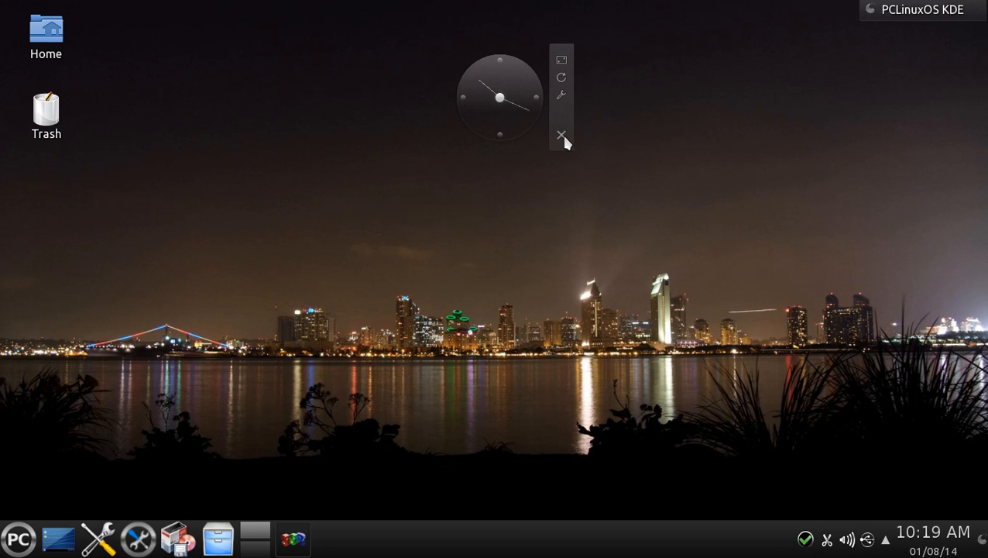
Remove the analog clock widget from the desktop and bring up the widget browser.
click(563, 135)
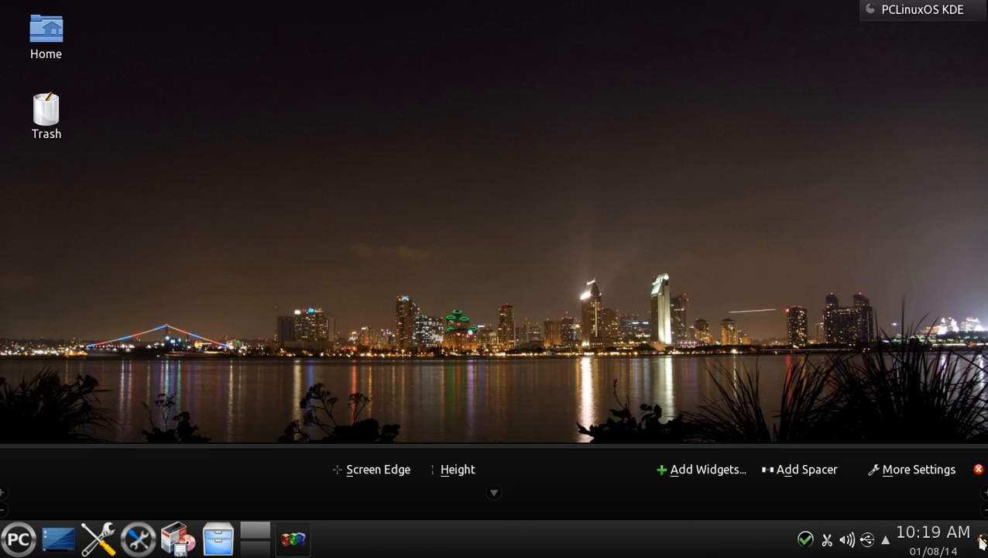
mouse_move(703, 469)
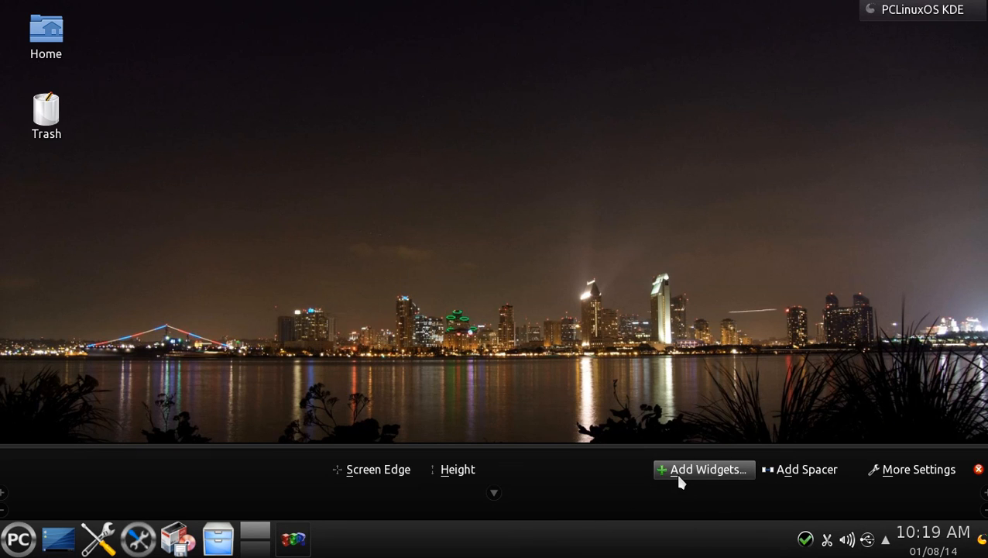
click(703, 469)
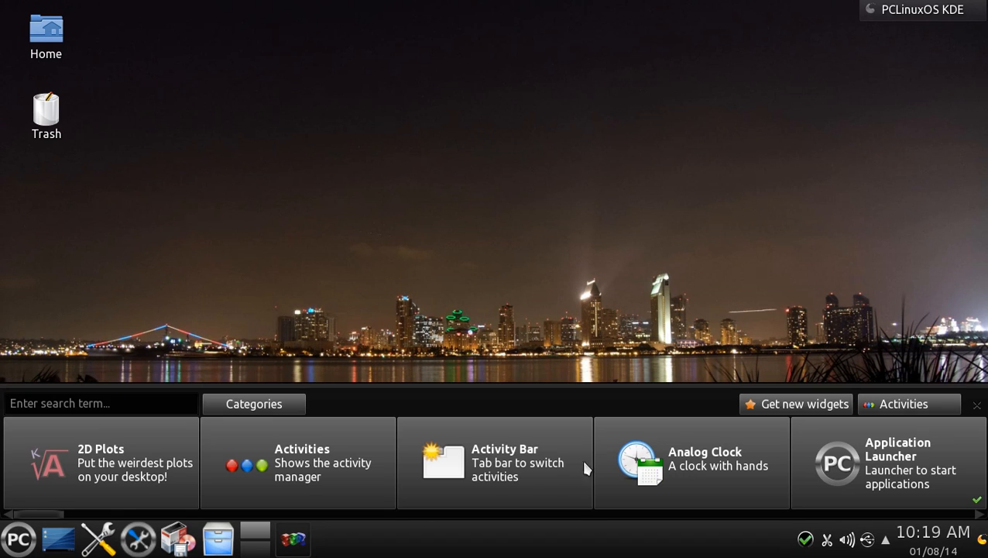
mouse_move(689, 463)
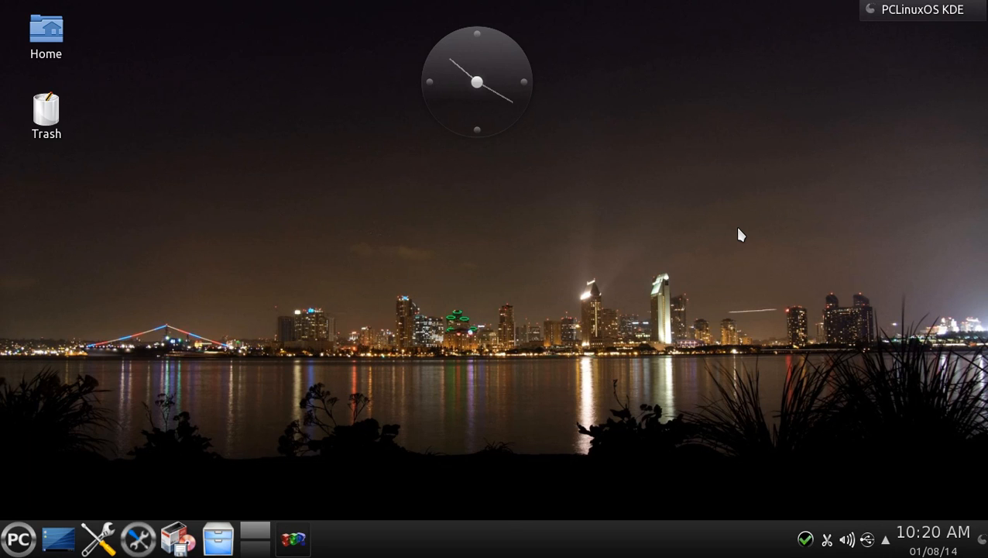
mouse_move(264, 508)
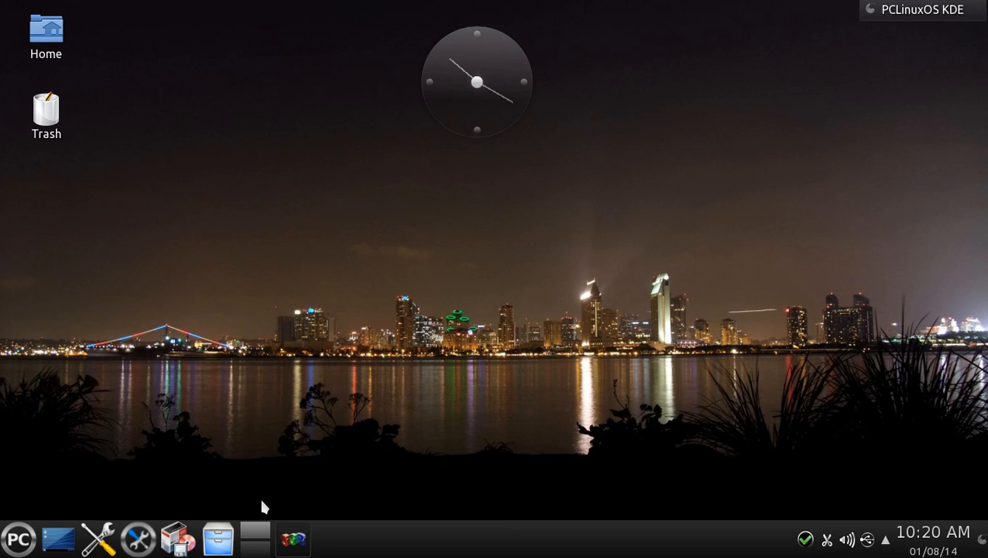
mouse_move(180, 539)
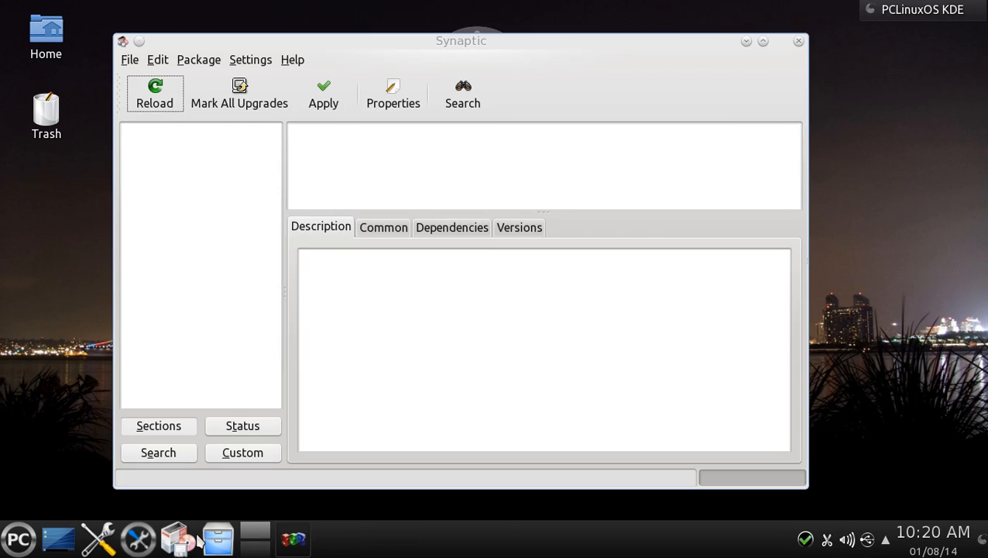
click(155, 93)
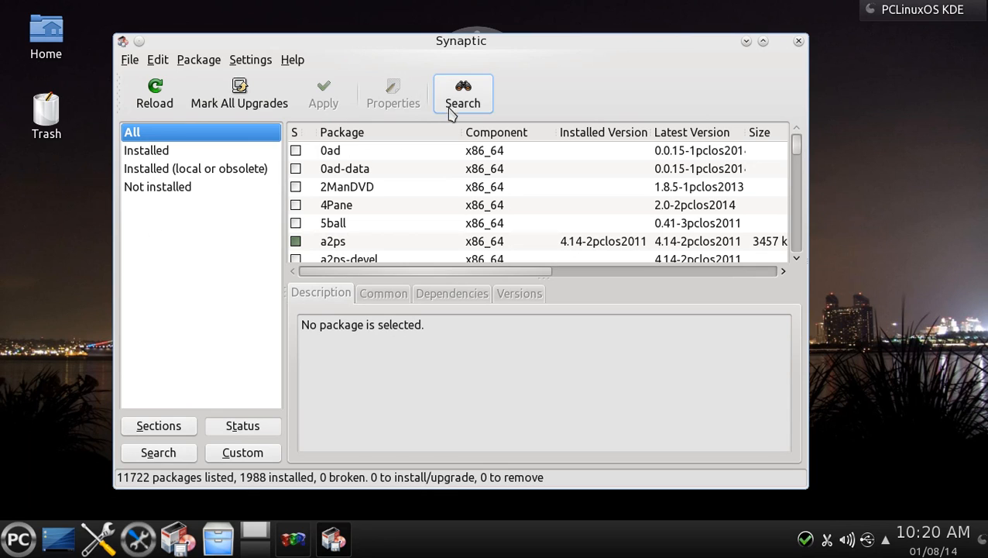
click(461, 93)
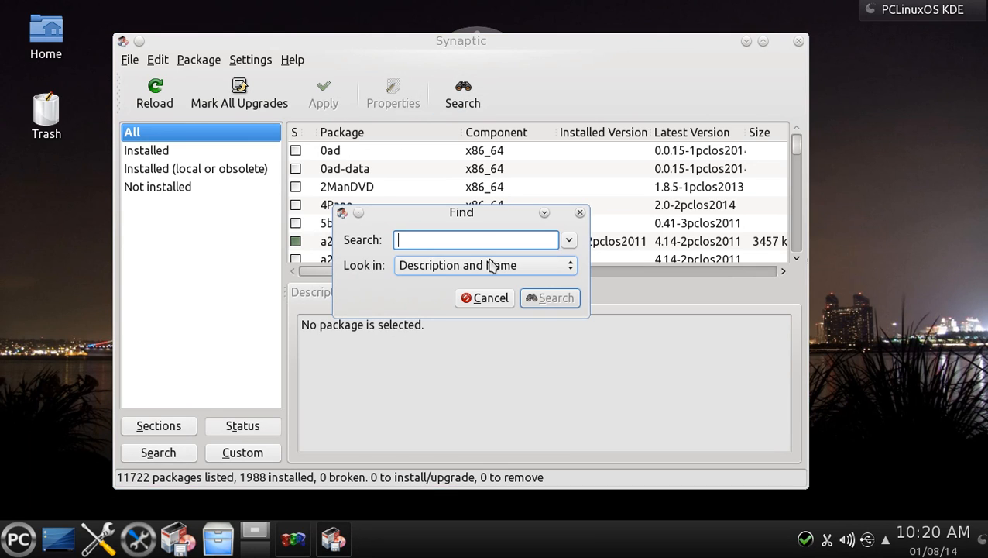
click(483, 298)
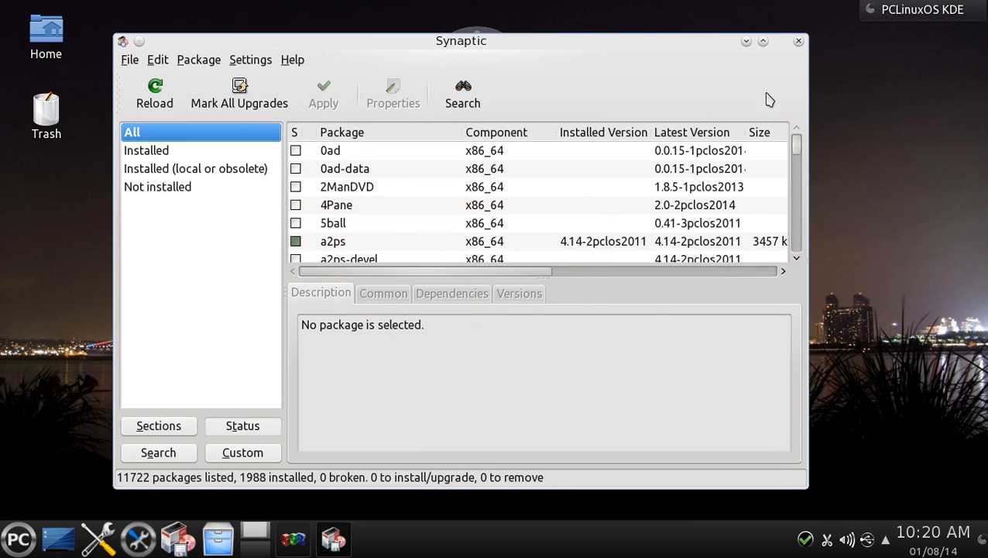
click(799, 40)
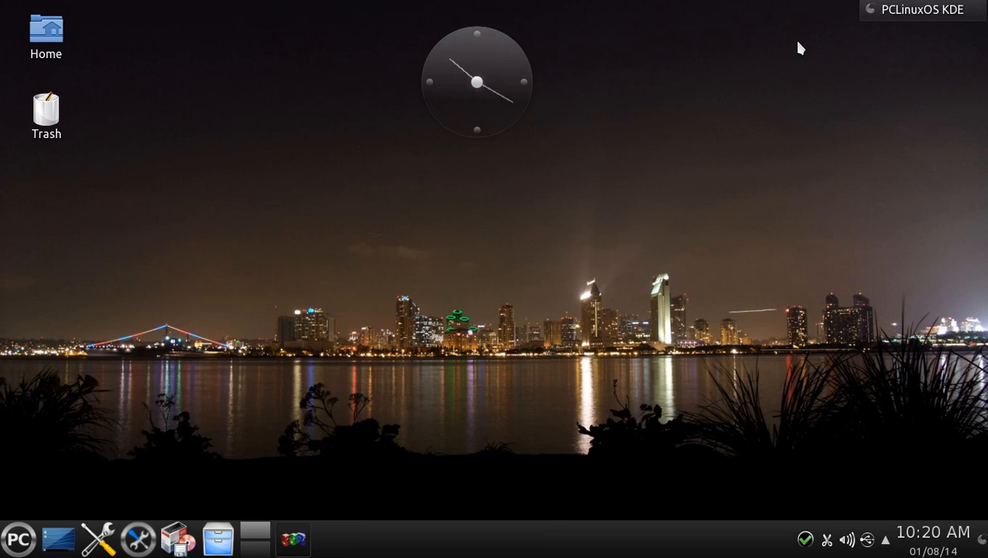
mouse_move(584, 239)
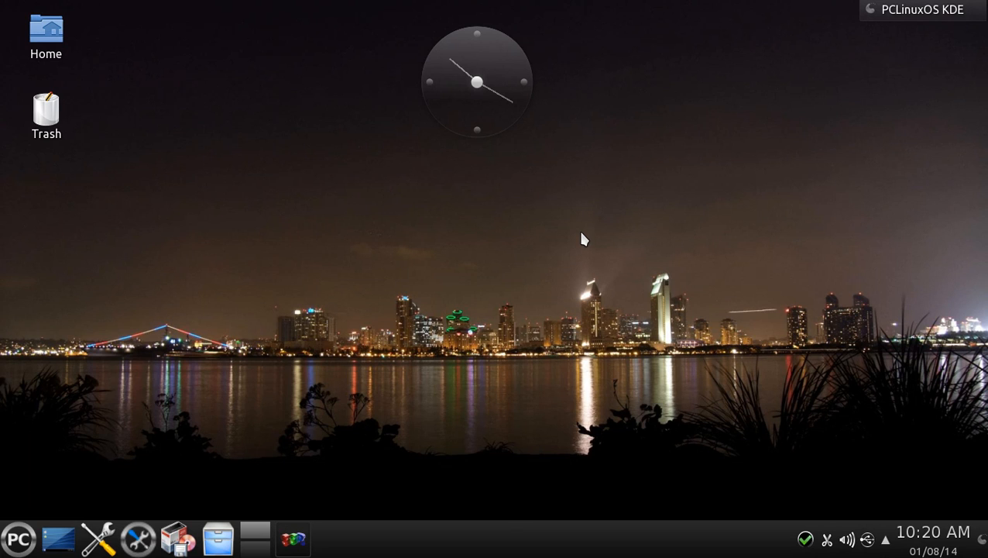
mouse_move(390, 324)
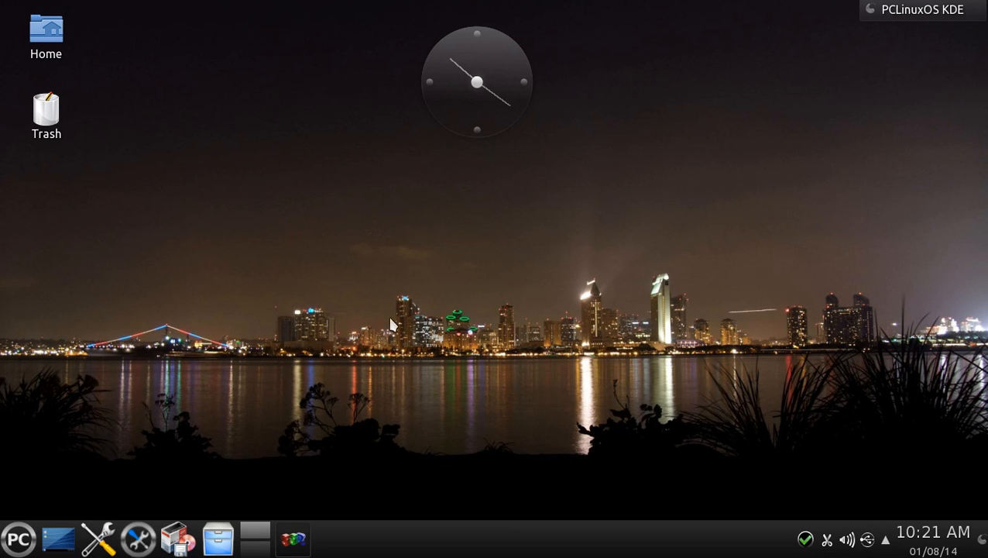
Launch Firefox and load totalostoday-shop.blogspot.com from the address bar.
click(19, 539)
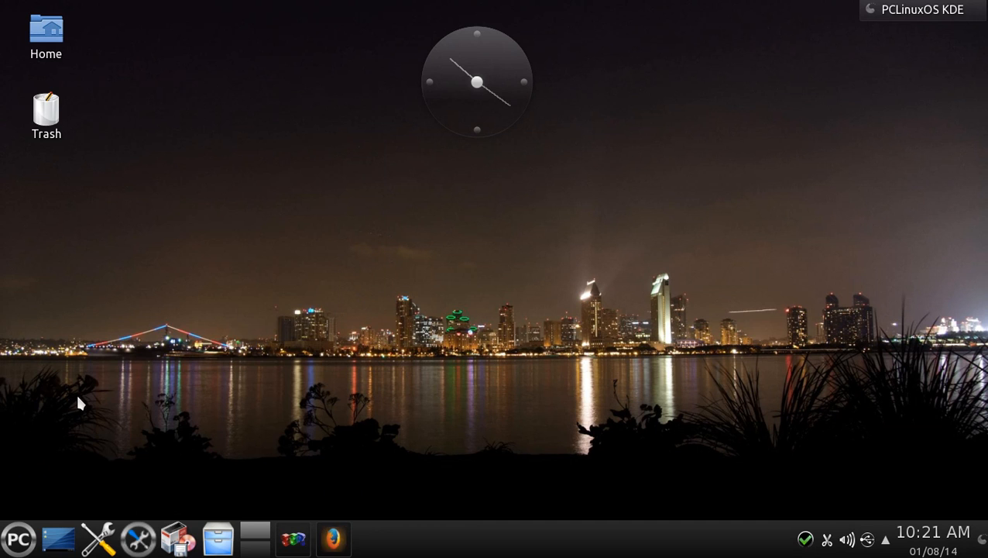
click(333, 539)
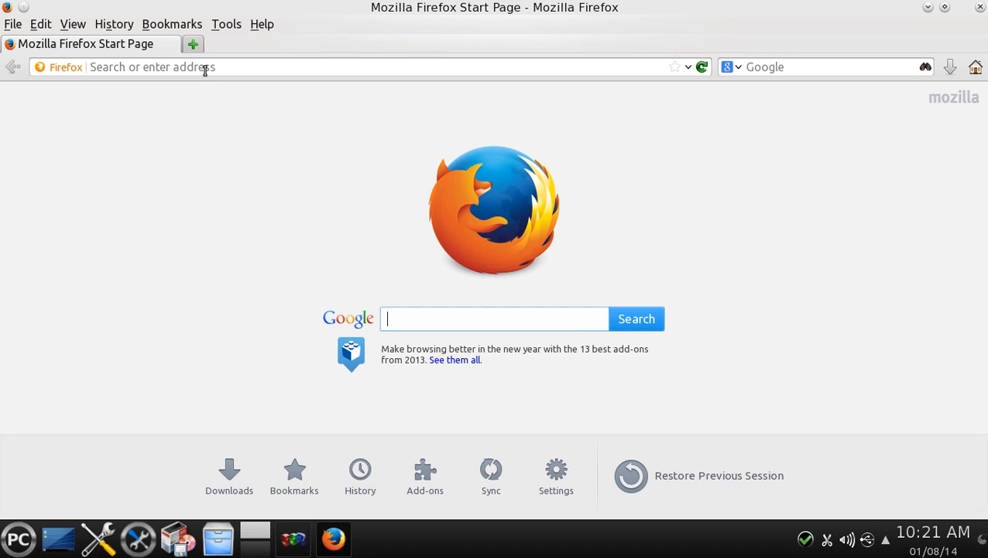
text(totalostoday-shop.blogspot.com)
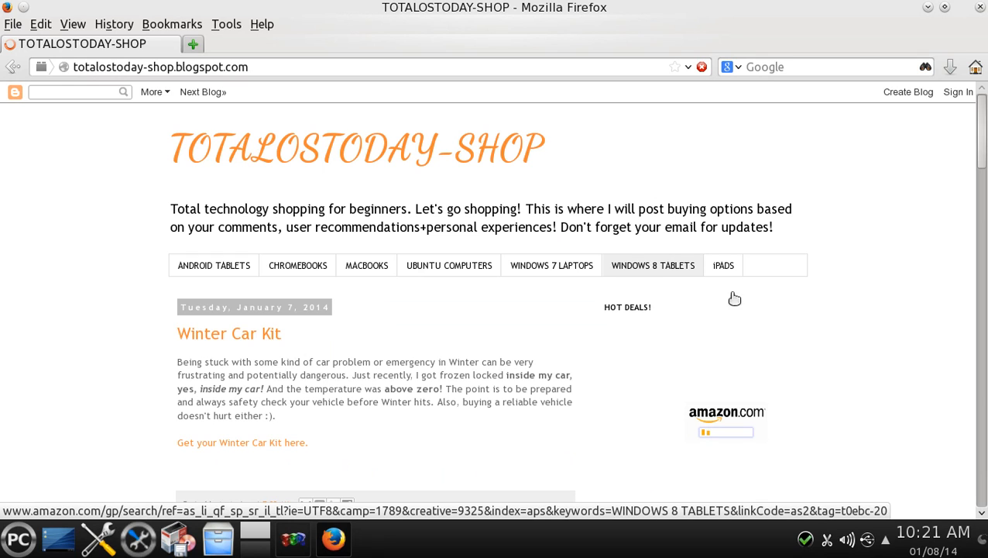
Scroll down to the blog's best-Linux-OS poll, then close Firefox.
scroll(down, 3)
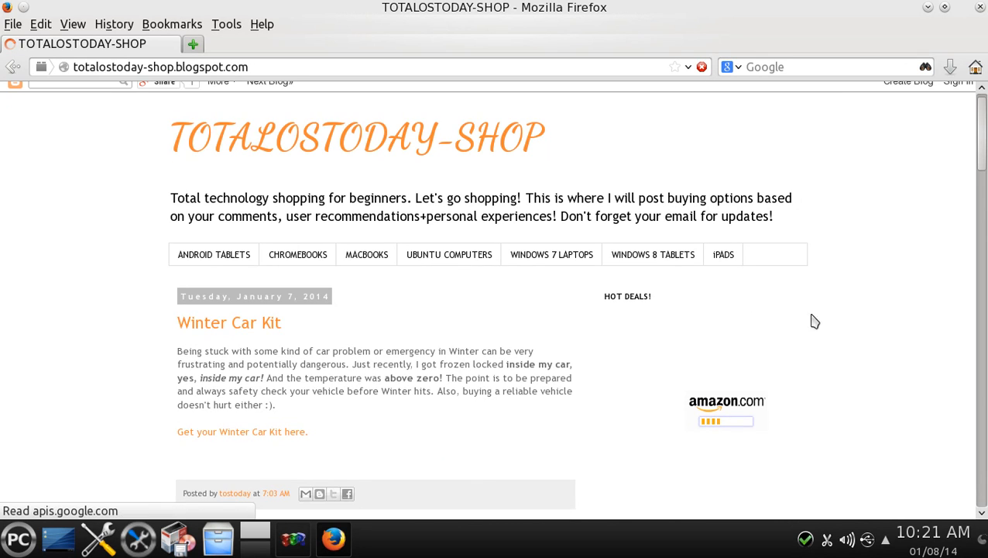
scroll(down, 3)
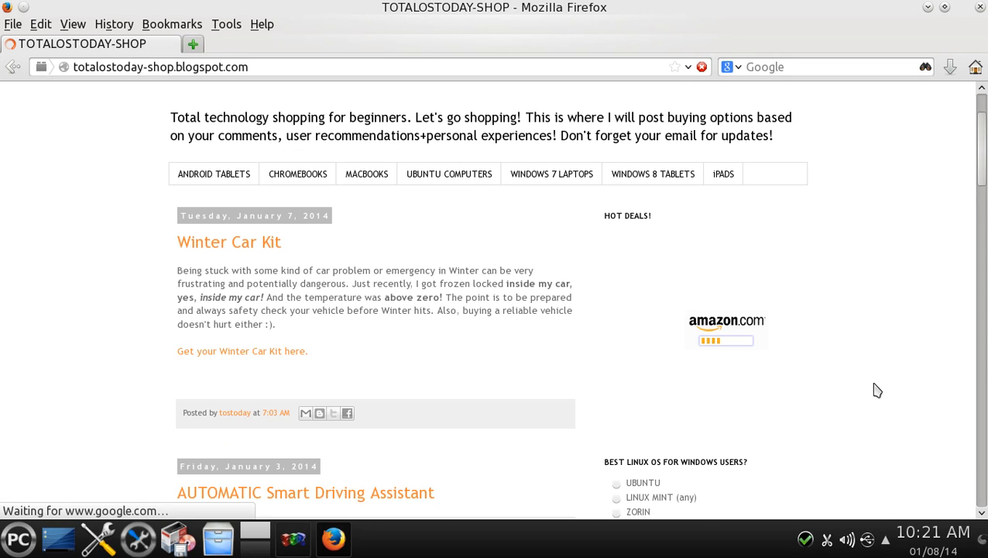
scroll(down, 3)
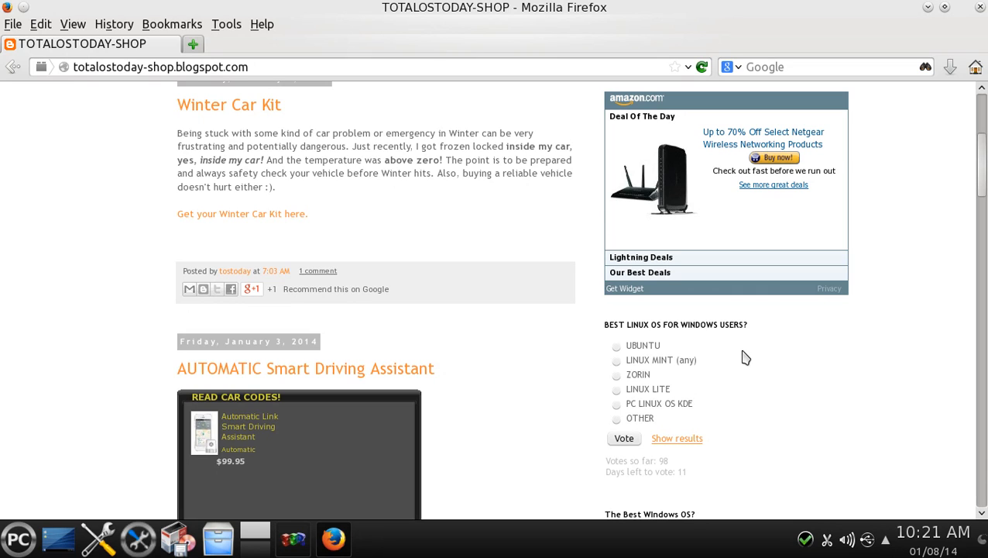
mouse_move(892, 52)
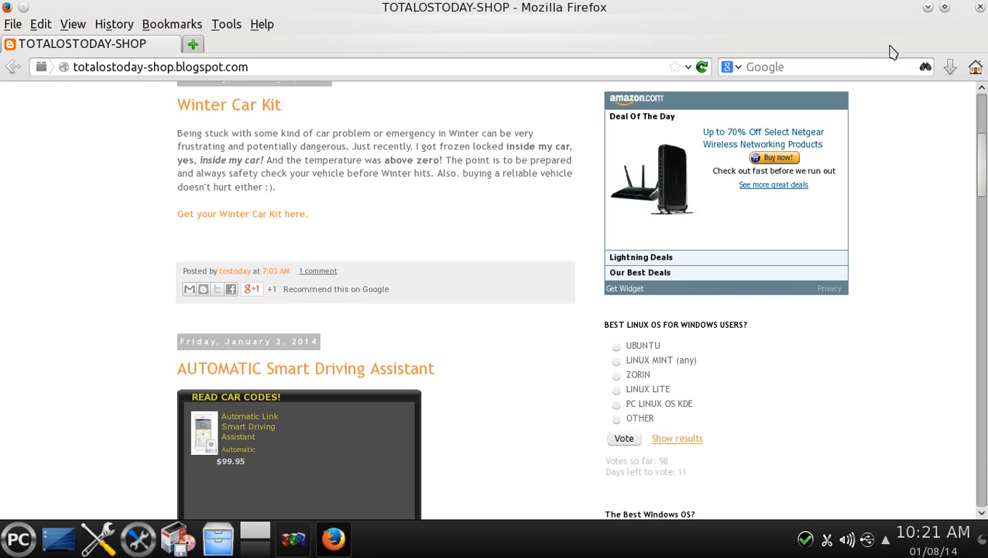
mouse_move(979, 9)
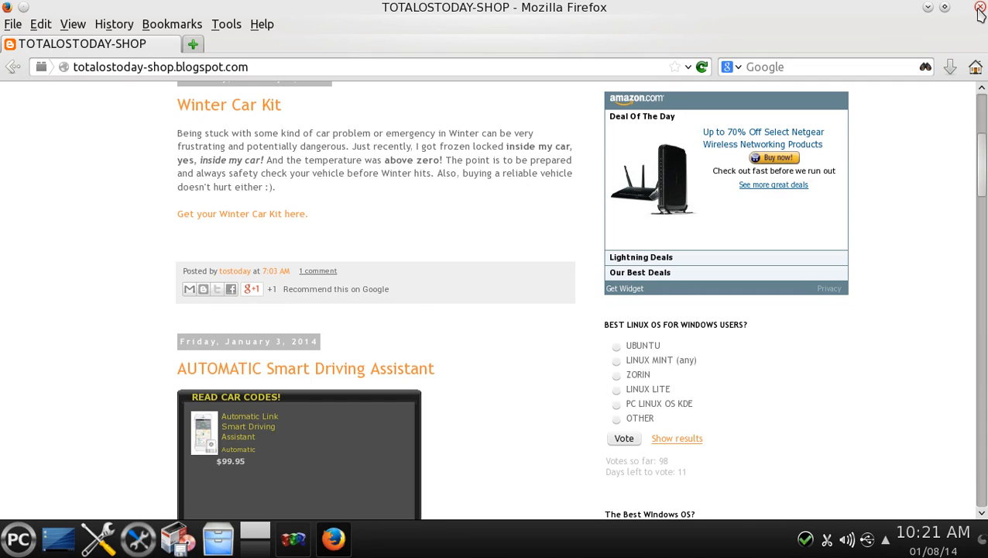
click(979, 9)
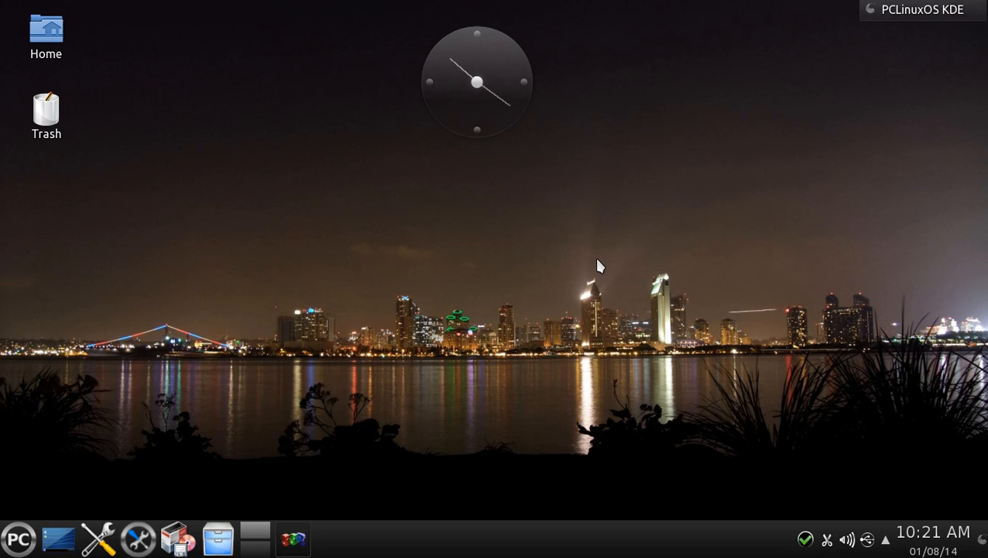
mouse_move(435, 505)
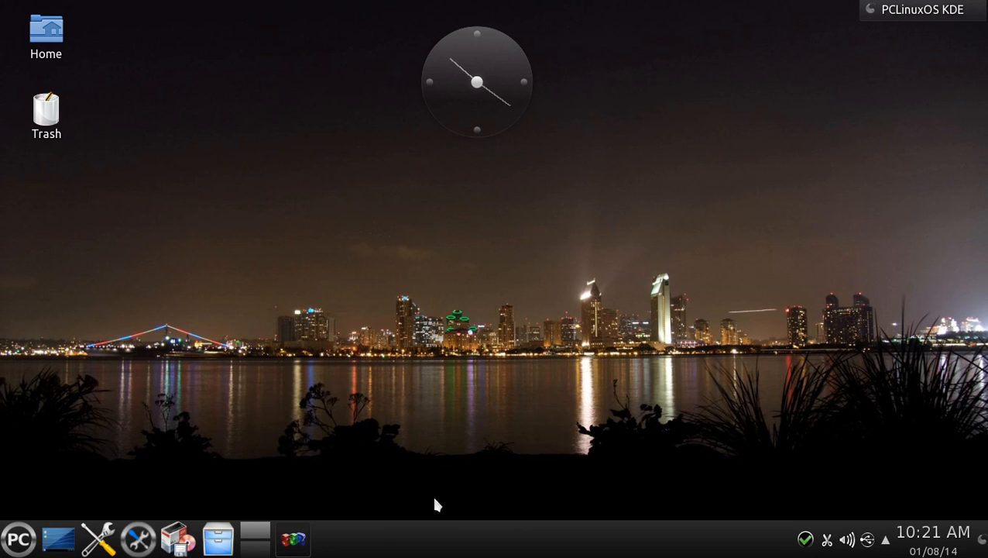